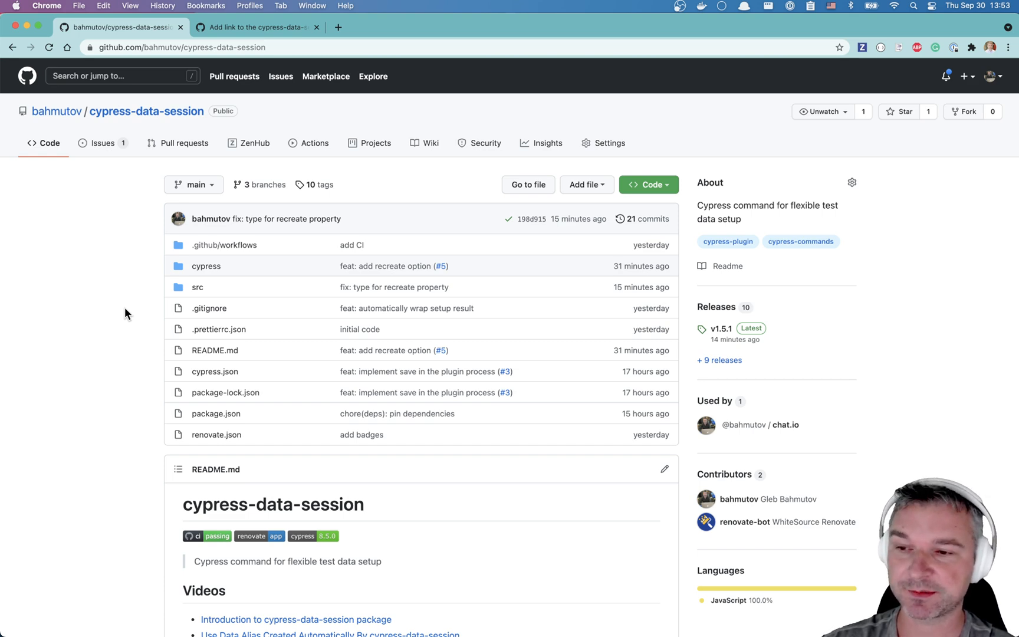
# Step: Scroll through the cypress-data-session README, then switch to closed pull request #4128
pyautogui.scroll(-3)
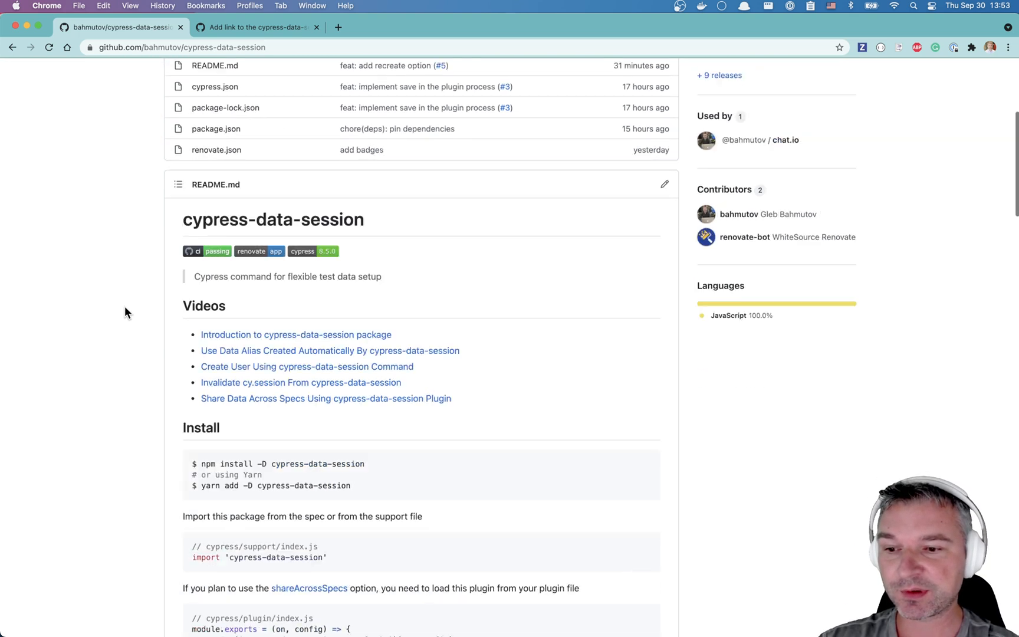
pyautogui.scroll(-3)
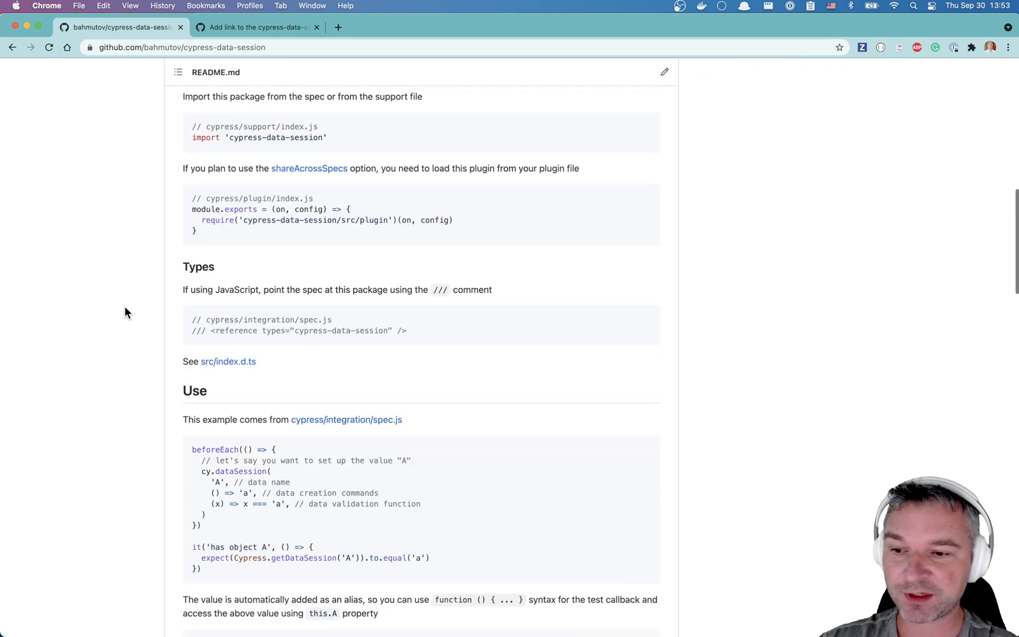
pyautogui.scroll(-3)
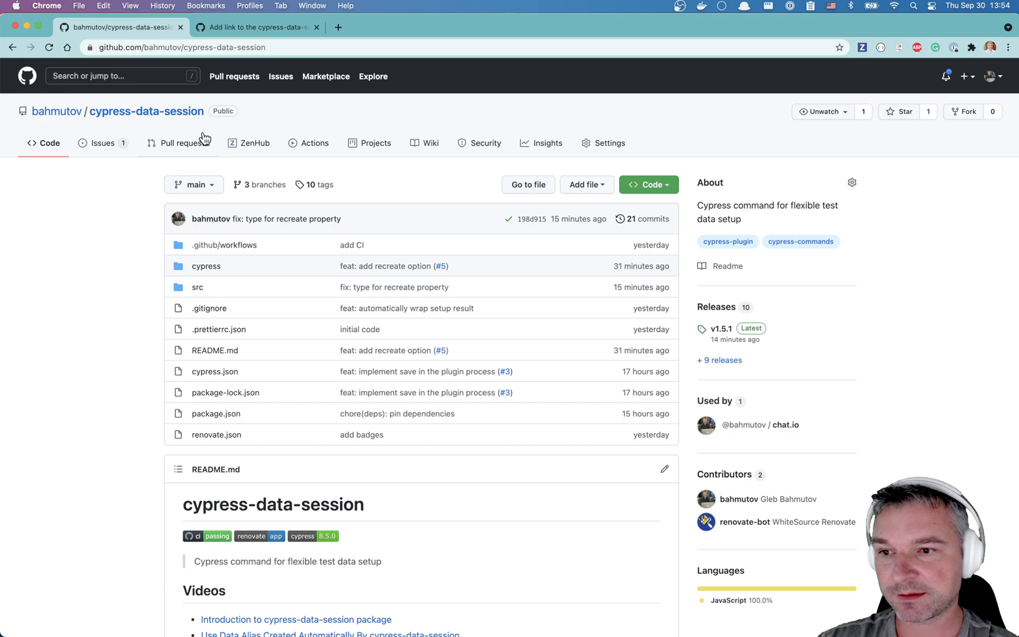
pyautogui.click(253, 27)
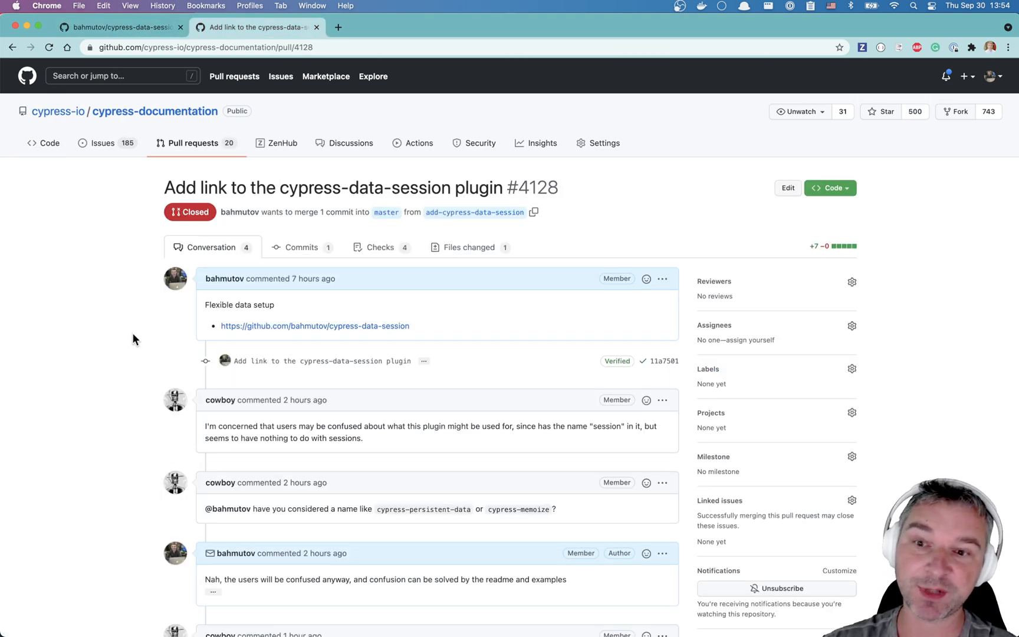
# Step: Read the pull request conversation, then leave that page for the log-in-using-data-session.js spec
pyautogui.scroll(-3)
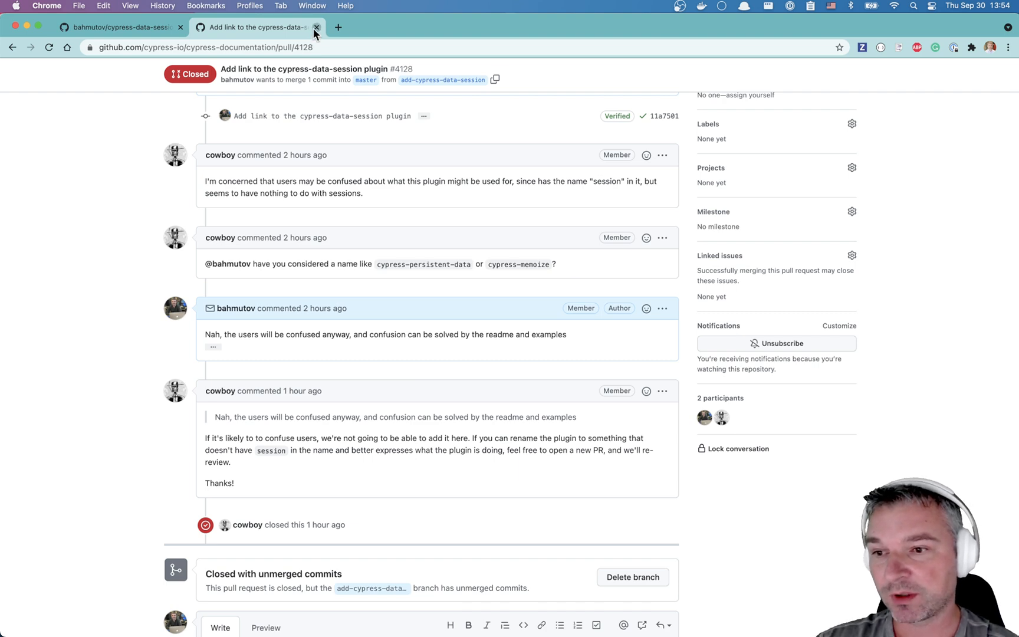
pyautogui.press('Cmd+Tab')
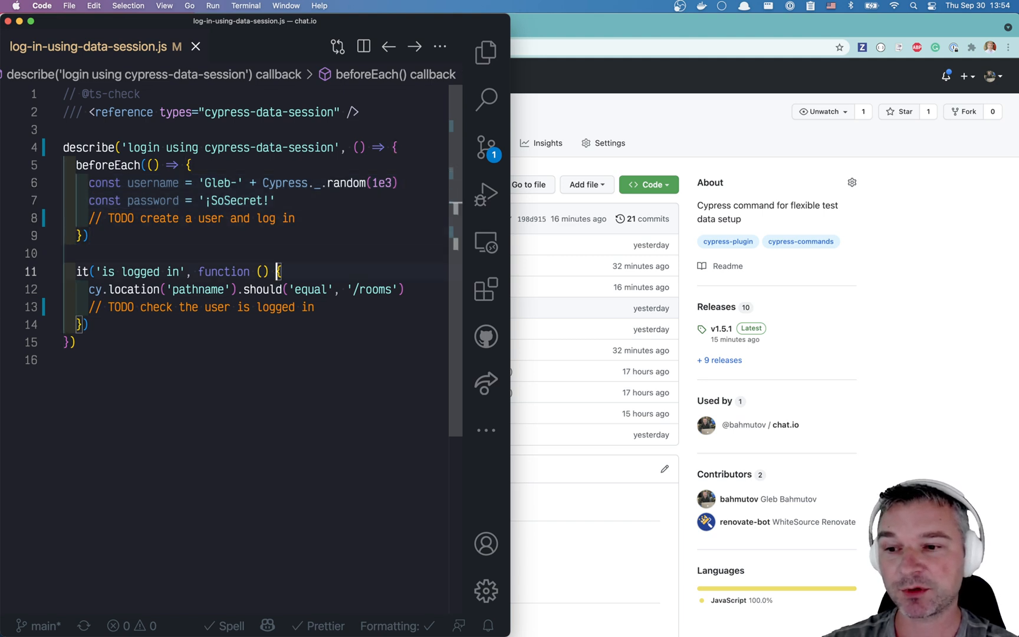
# Step: Add cy.dataSession named 'user' with validate(user) and a setup visiting '/' and checking #create-account
pyautogui.click(294, 218)
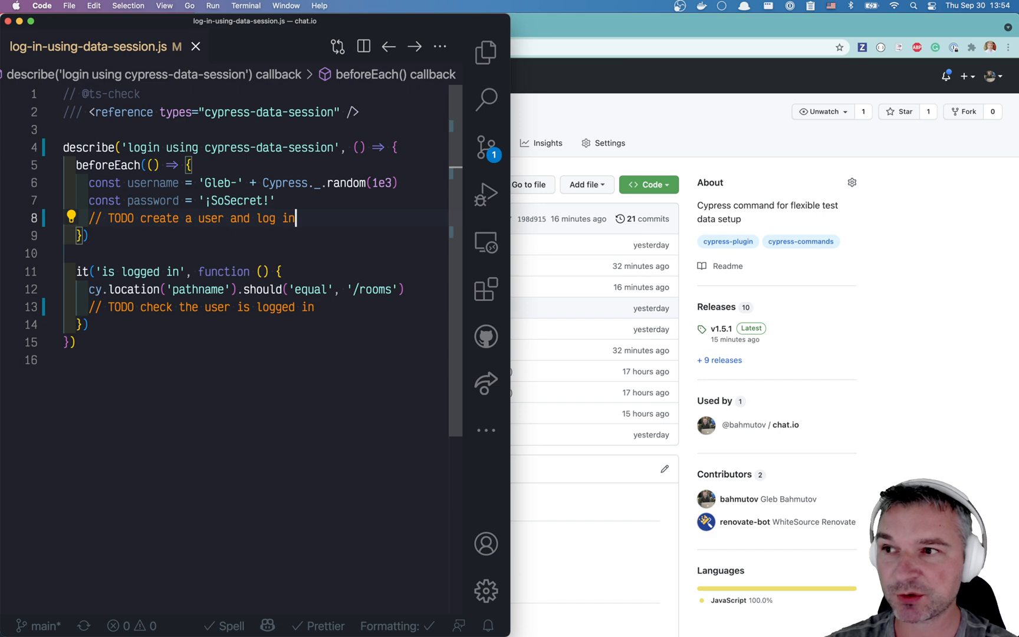
pyautogui.write('cy.dataSe')
pyautogui.write("name: 'user',")
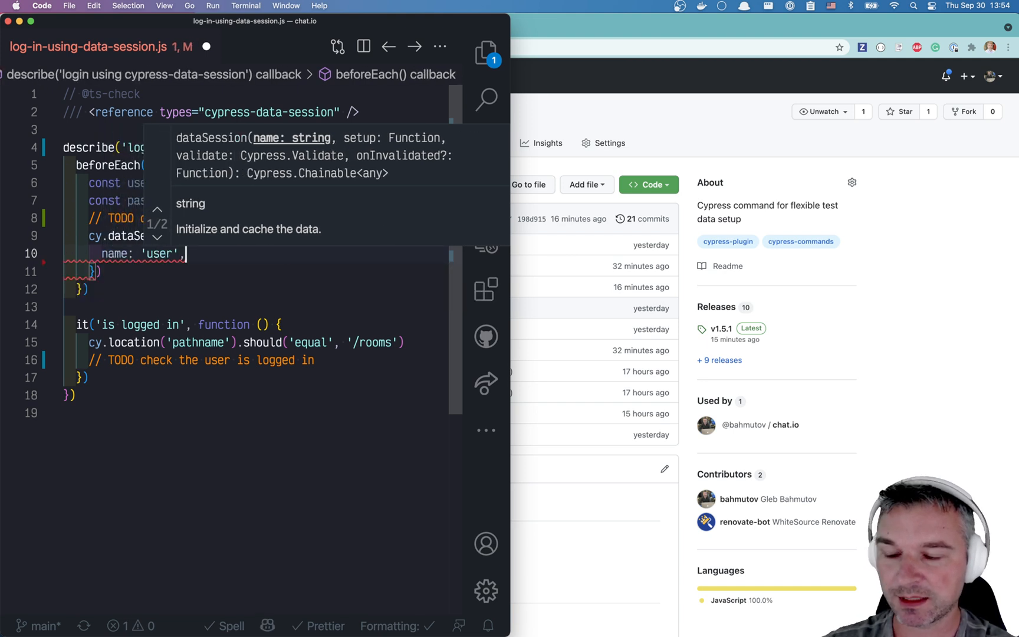
pyautogui.write('setup() {')
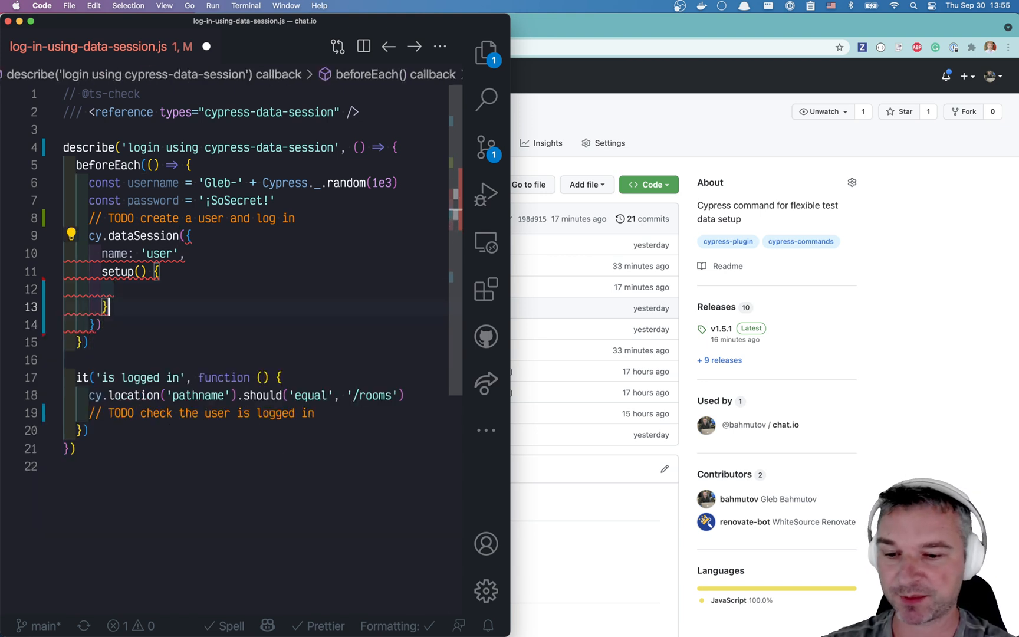
pyautogui.write('validate() {')
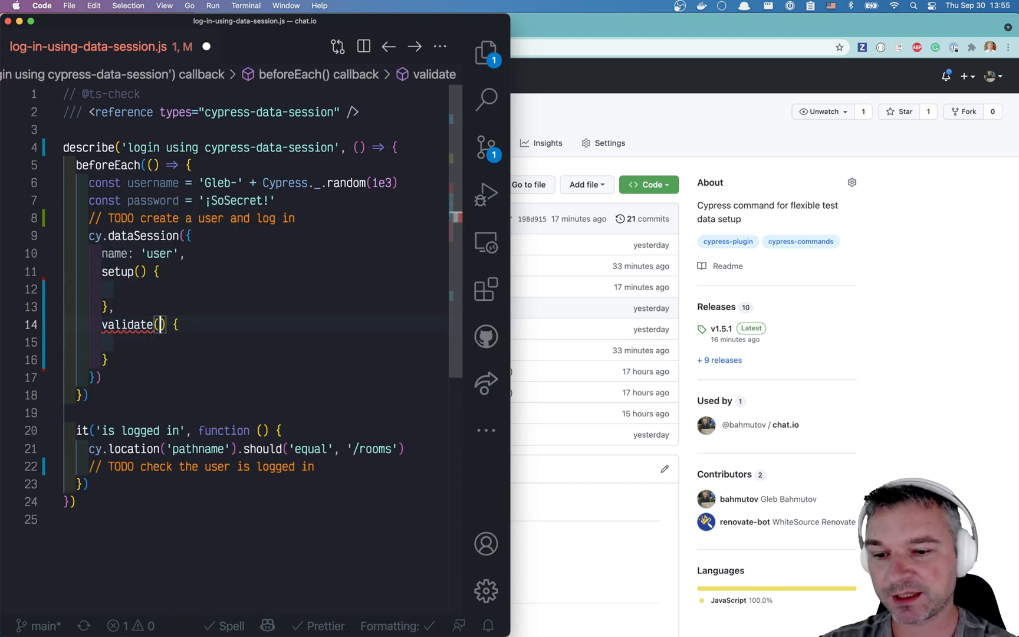
pyautogui.write('user')
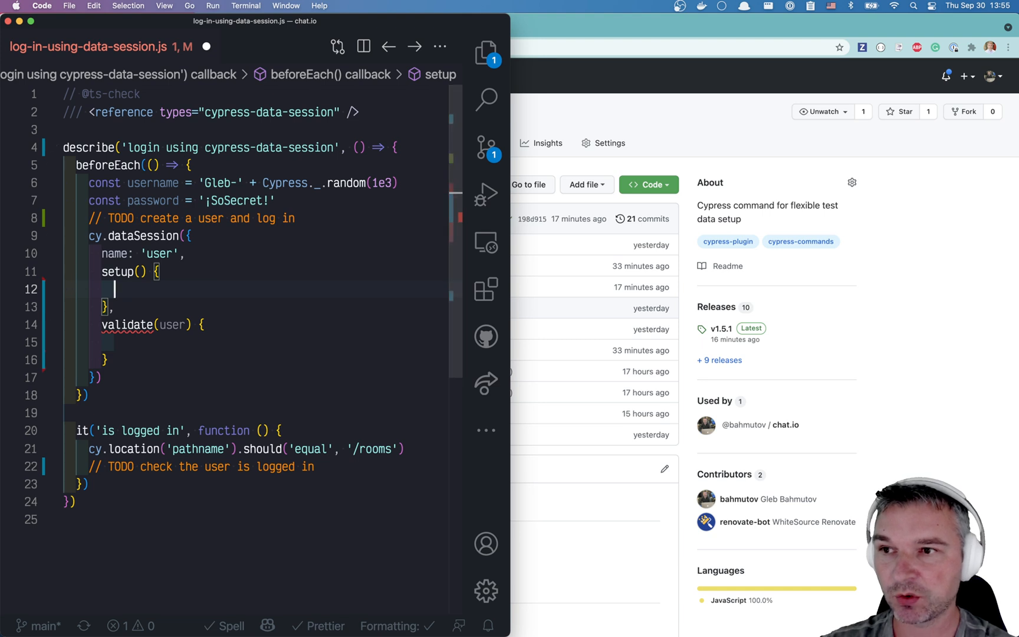
pyautogui.moveTo(190, 298)
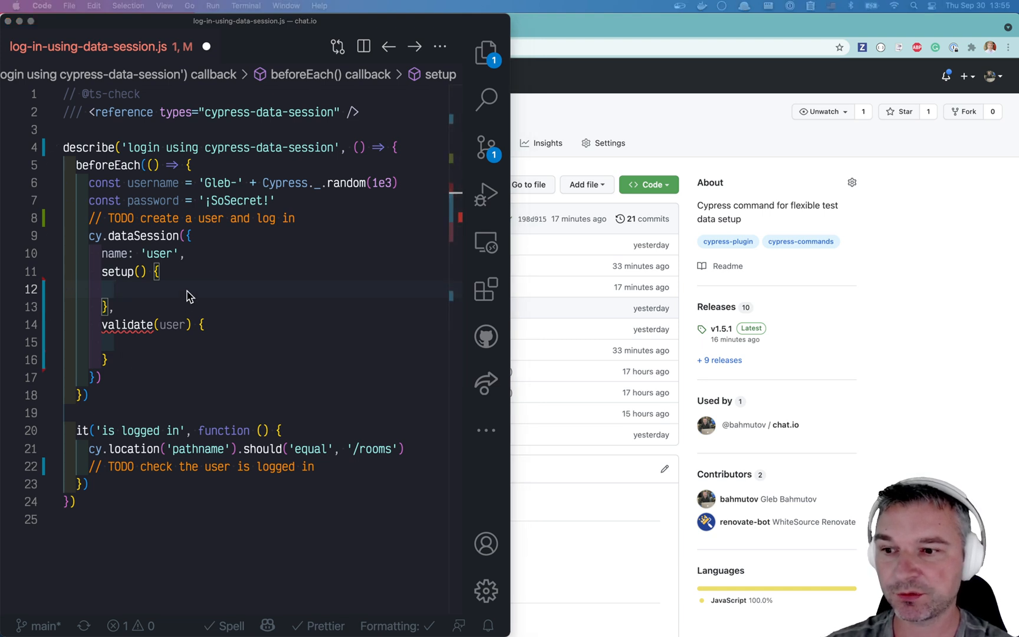
pyautogui.write("cy.visit('/').get('#create-account').should('be.visible')")
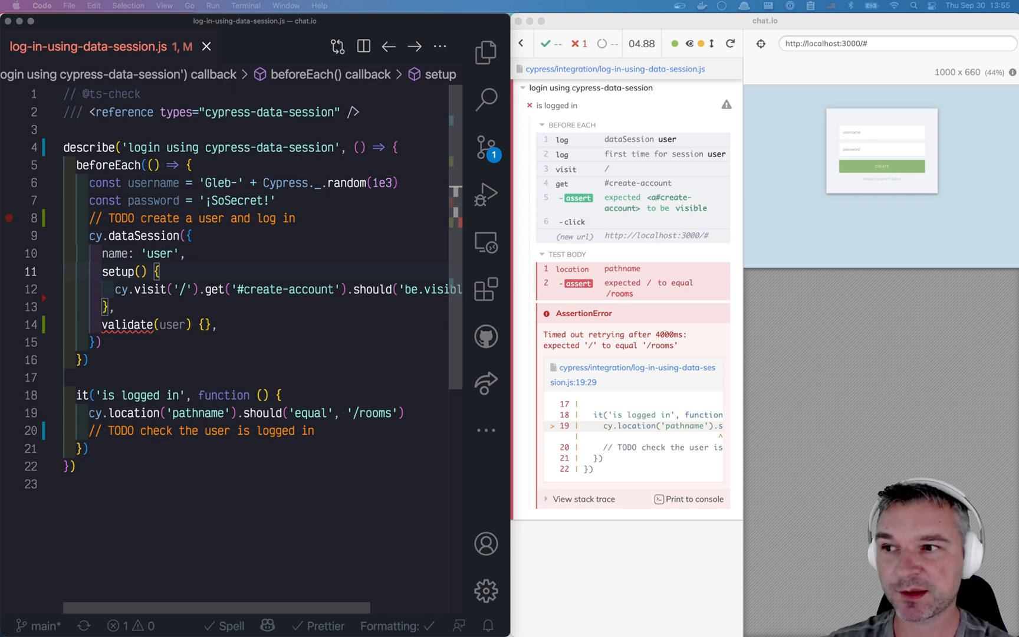
# Step: Make setup click create-account, fill username and password, and submit the register form
pyautogui.write('.click()')
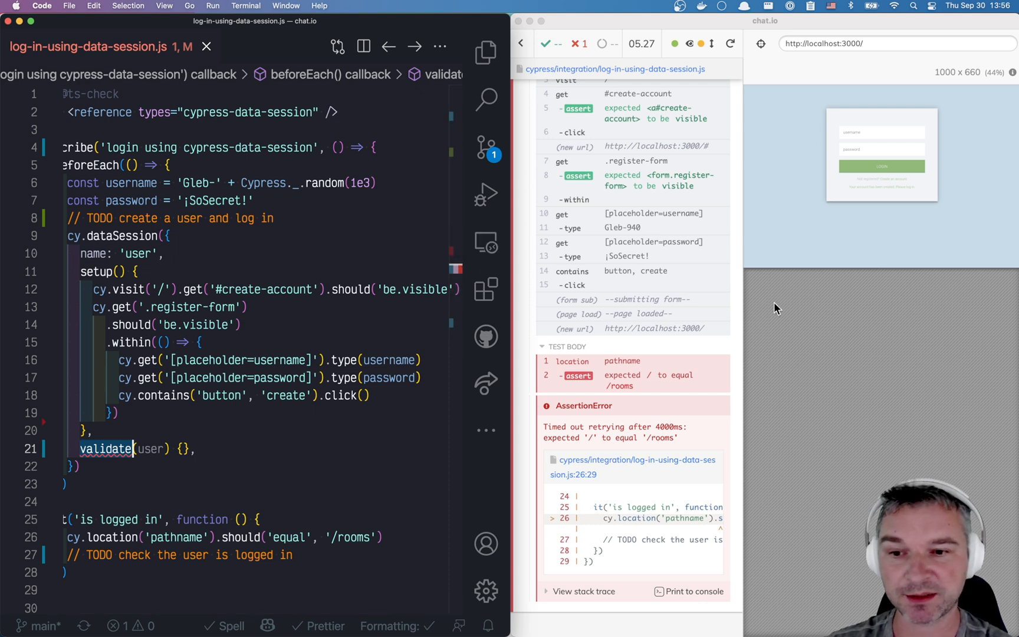
pyautogui.moveTo(708, 136)
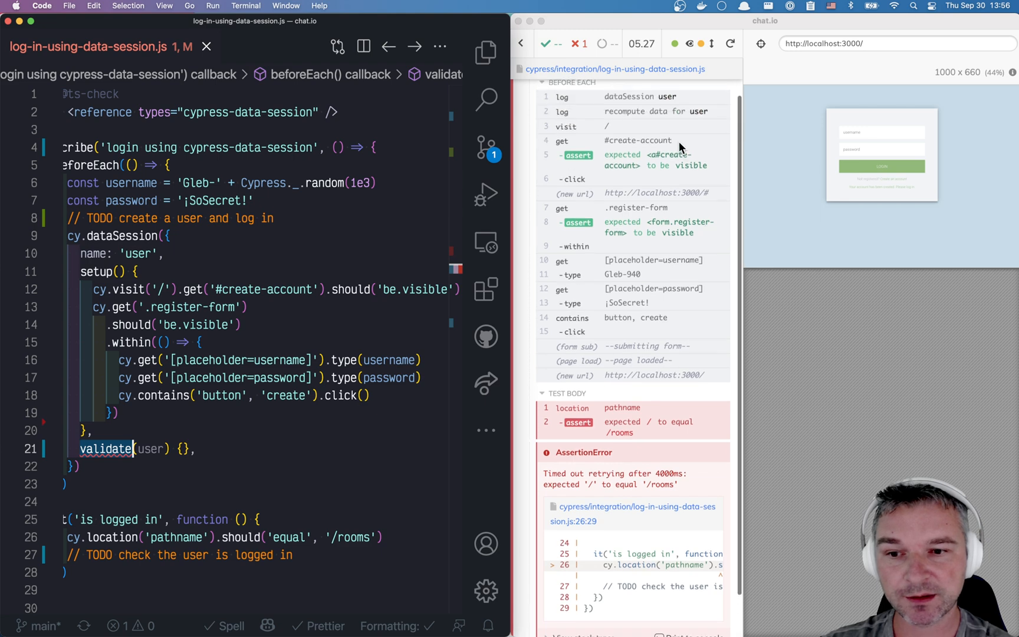
pyautogui.moveTo(631, 350)
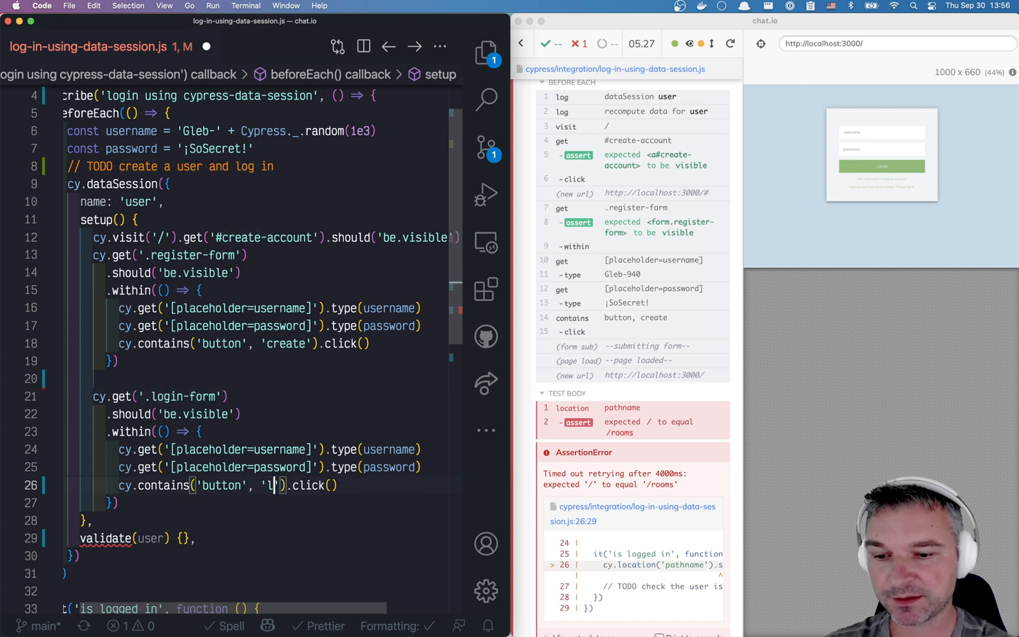
# Step: Copy the register block as a .login-form login and assert the '/rooms' pathname
pyautogui.write('ogin')
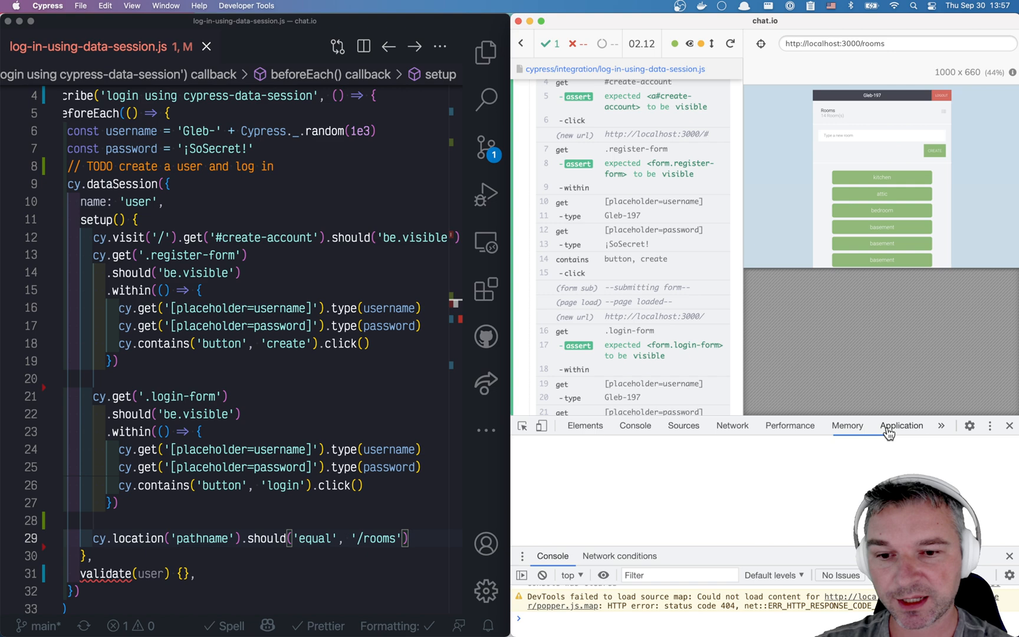
# Step: Inspect the connect.sid cookie for localhost:3000 in the DevTools Application cookies view
pyautogui.click(901, 426)
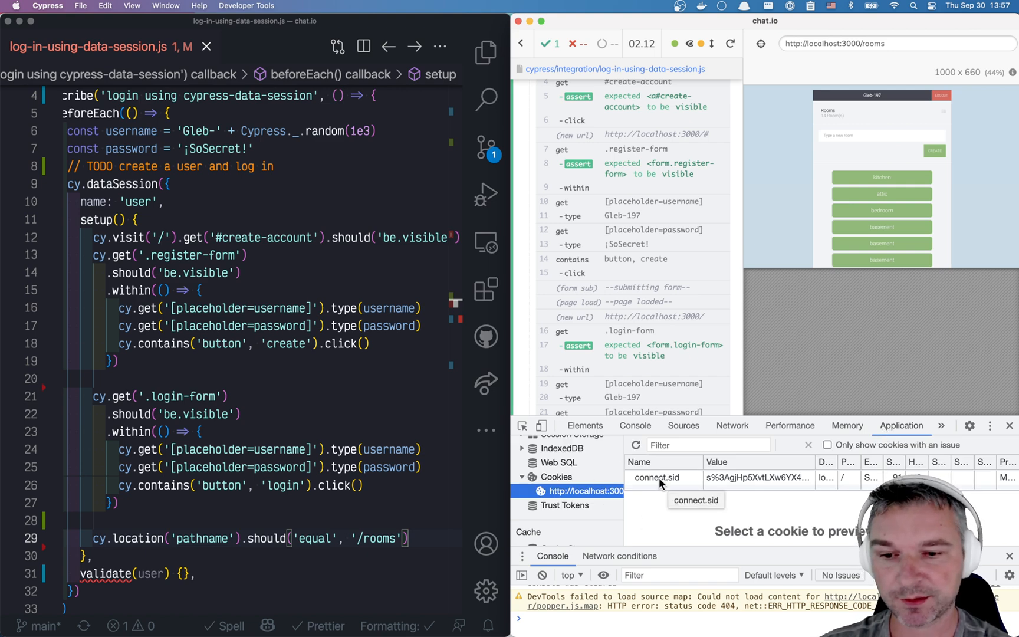
pyautogui.moveTo(1008, 426)
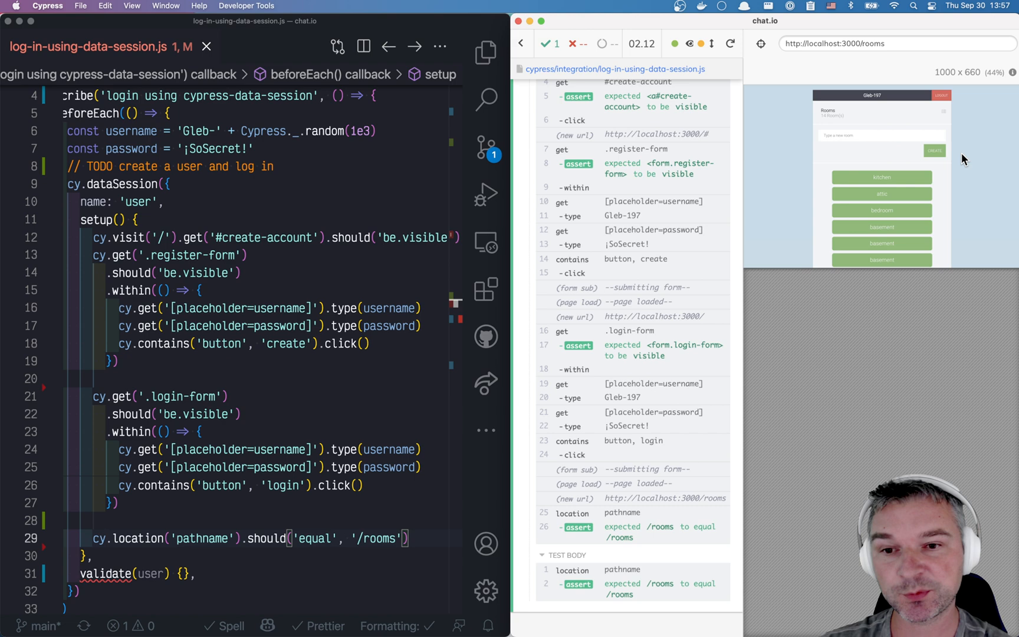
pyautogui.moveTo(884, 123)
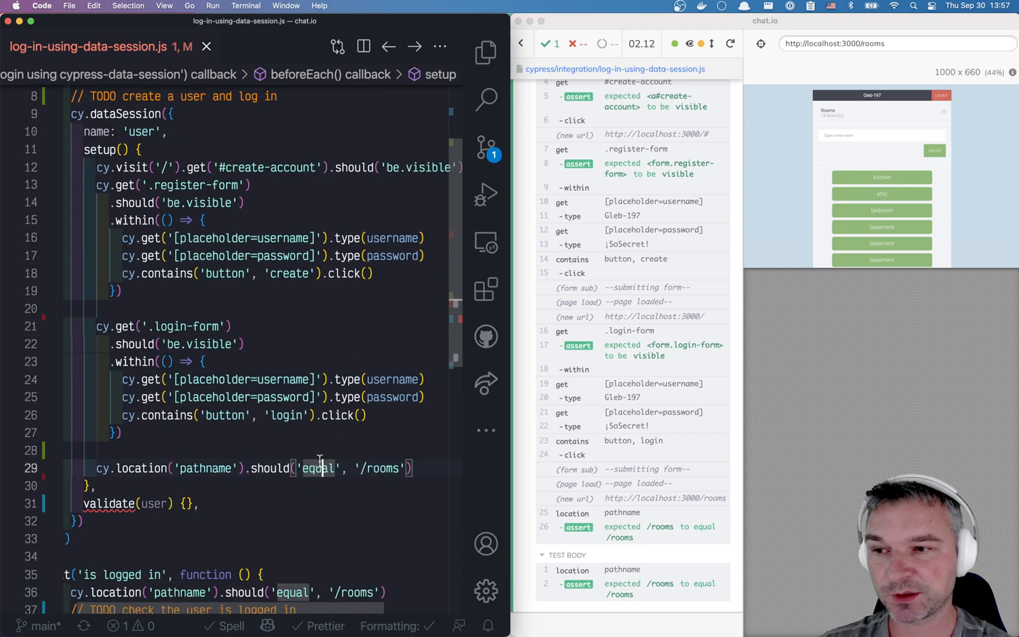
# Step: Assert the connect.sid cookie exists with a value and begin returning { name: 'connect.sid' }
pyautogui.write('cy.get')
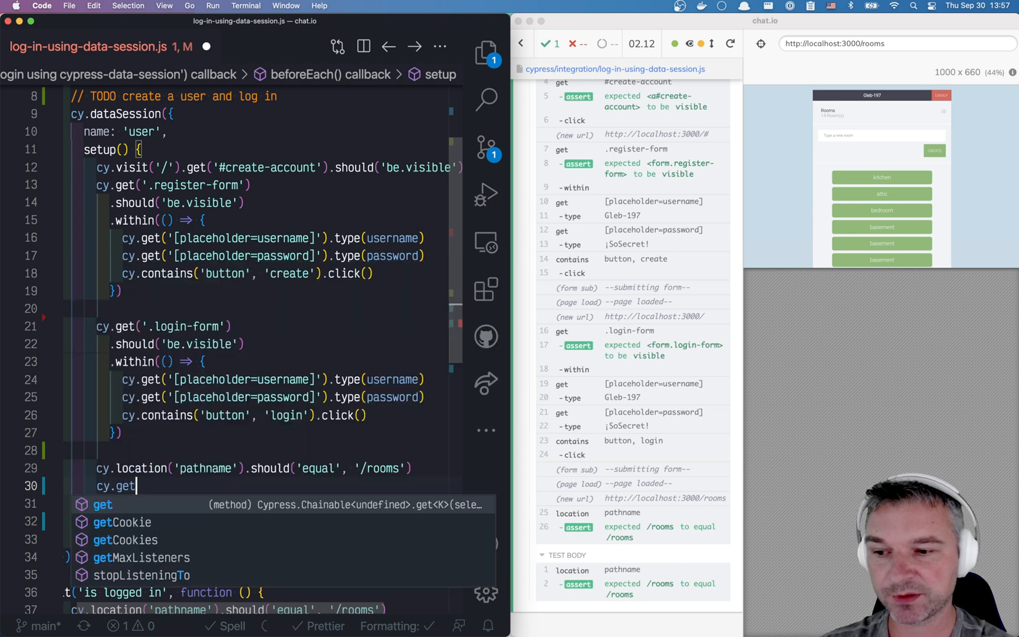
pyautogui.write("Cookie('connect.sid')")
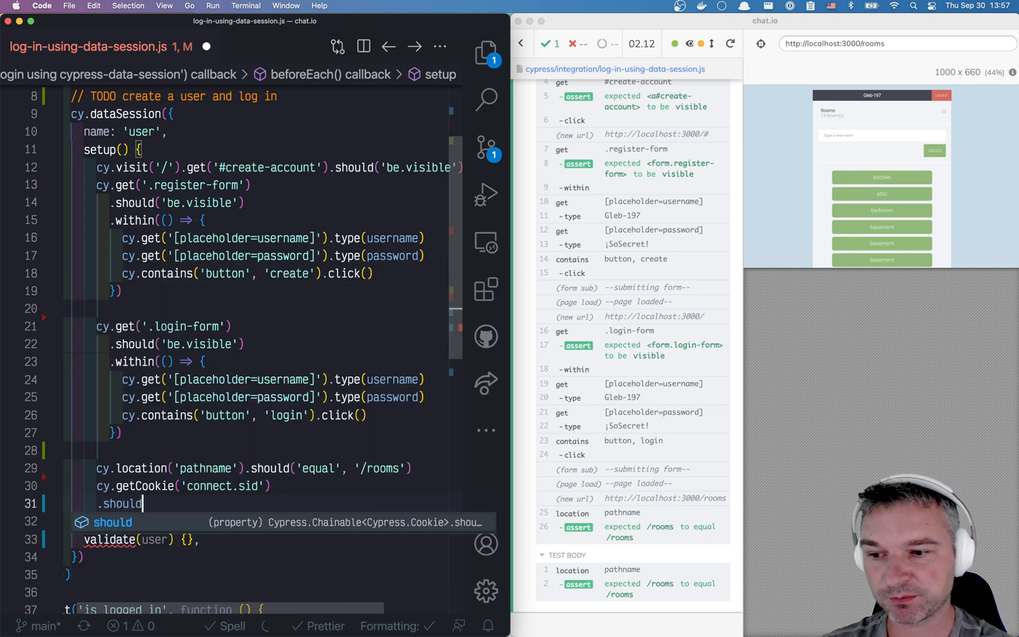
pyautogui.write("('exist')")
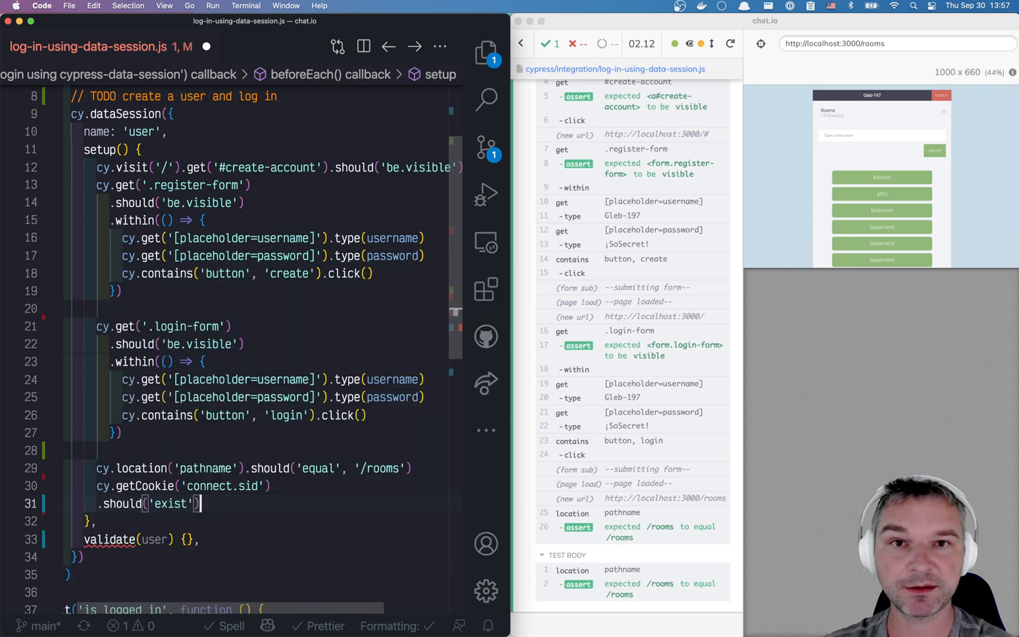
pyautogui.write(".should('have.property', 'value')")
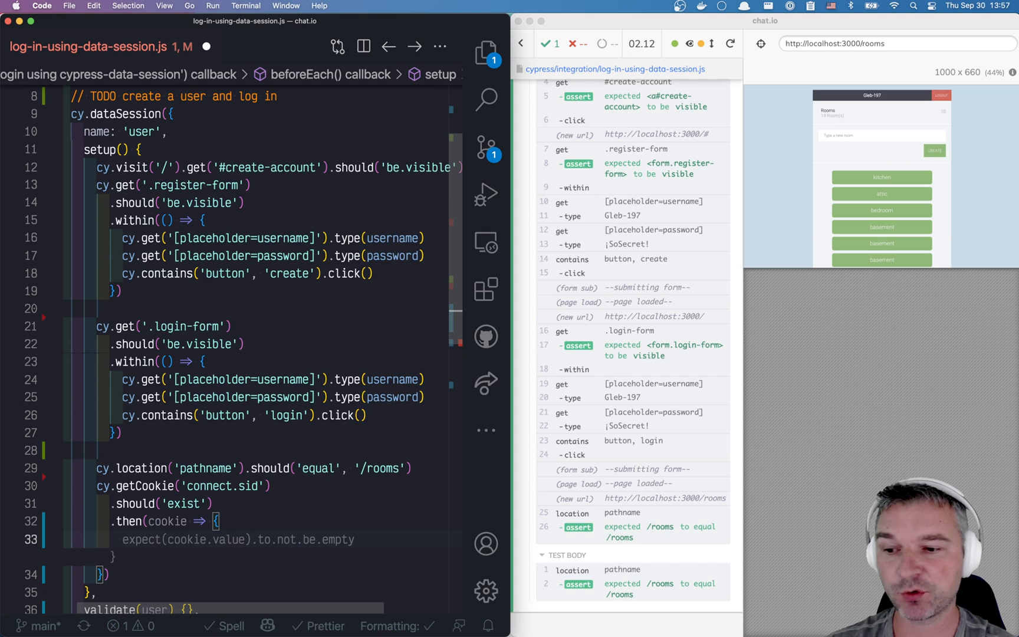
pyautogui.write('return {')
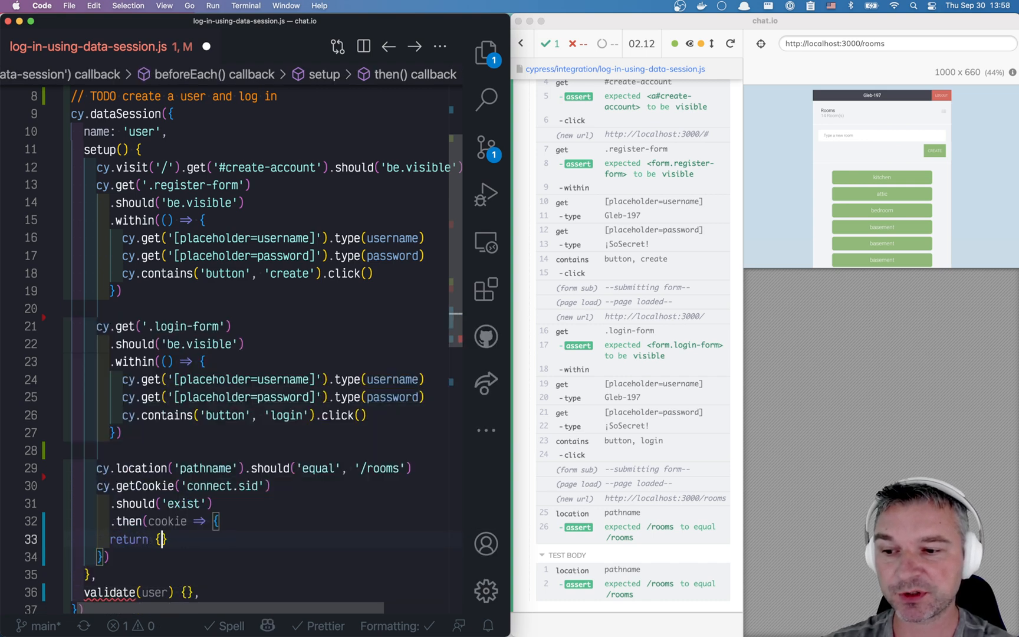
pyautogui.write("name: 'connect.sid',")
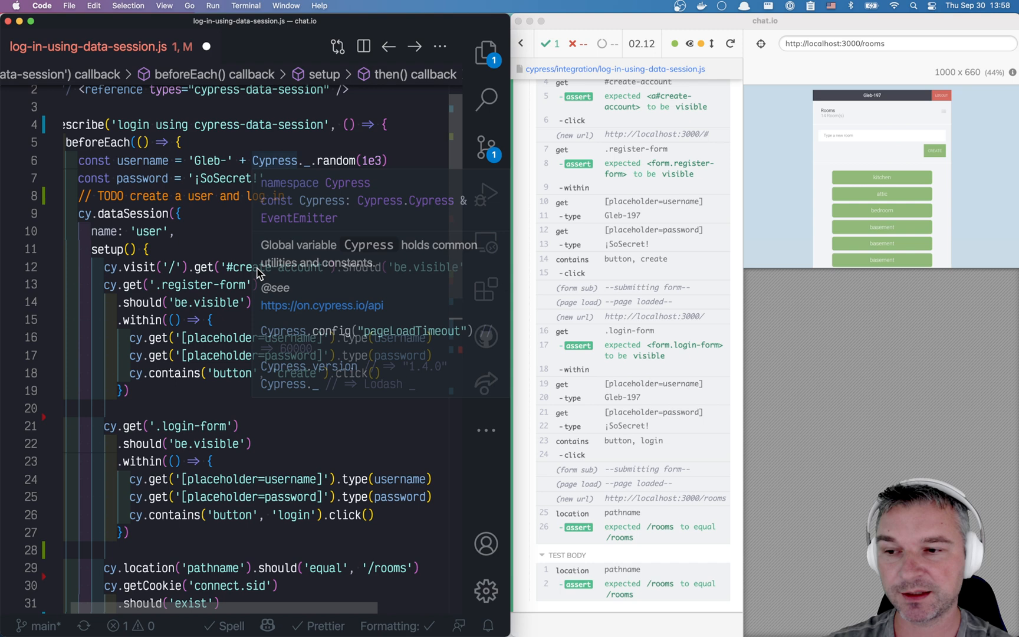
# Step: Add username to setup's returned object alongside the cookie
pyautogui.write('username,')
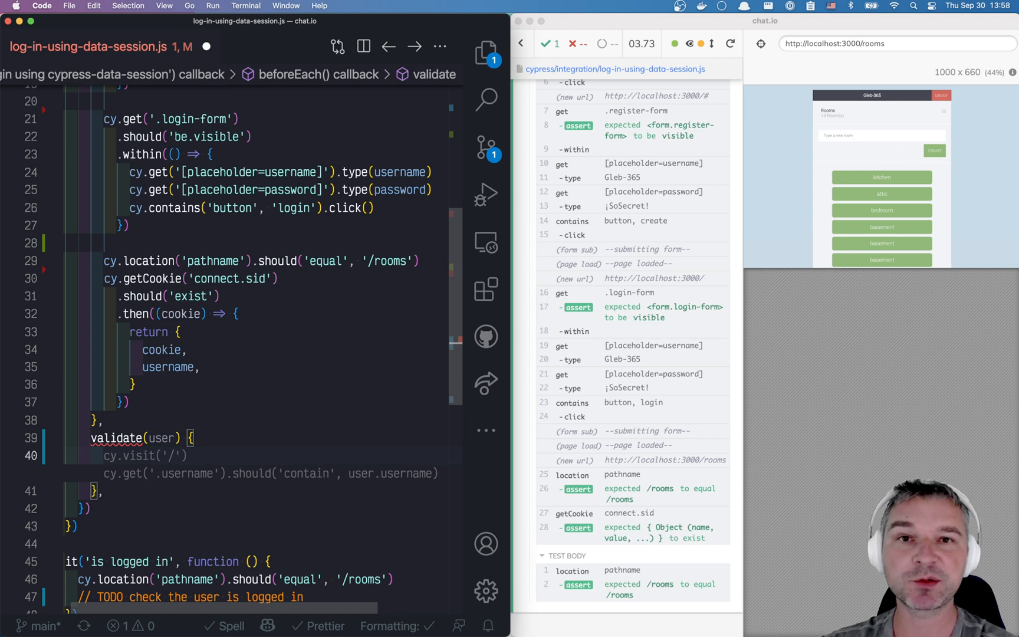
# Step: Make validate(saved) return cy.task('findUser', saved.username).then(Boolean)
pyautogui.write("cy.task('findUser")
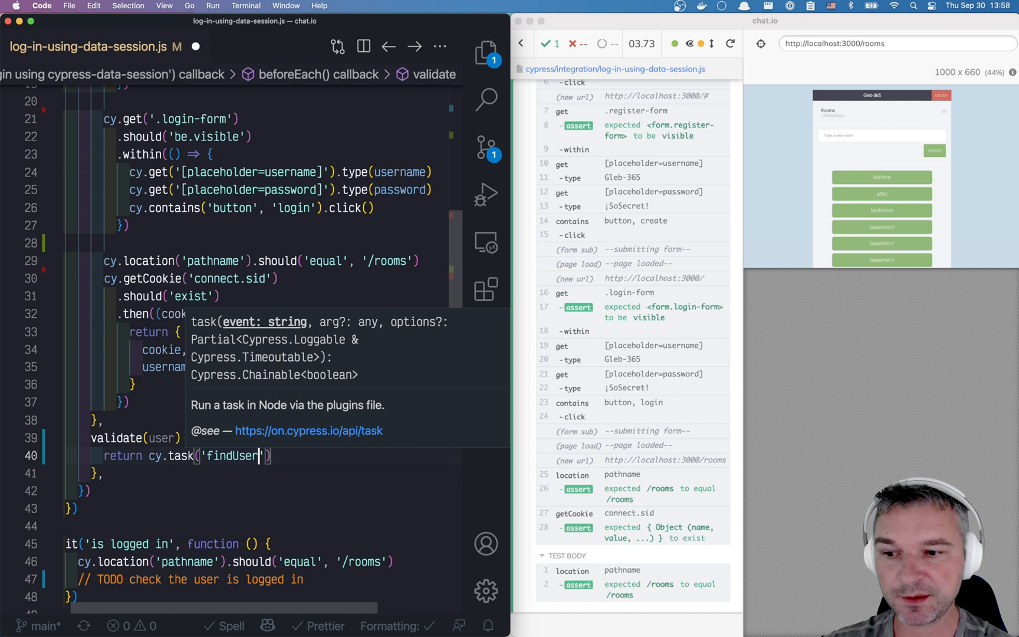
pyautogui.write(', saved.username')
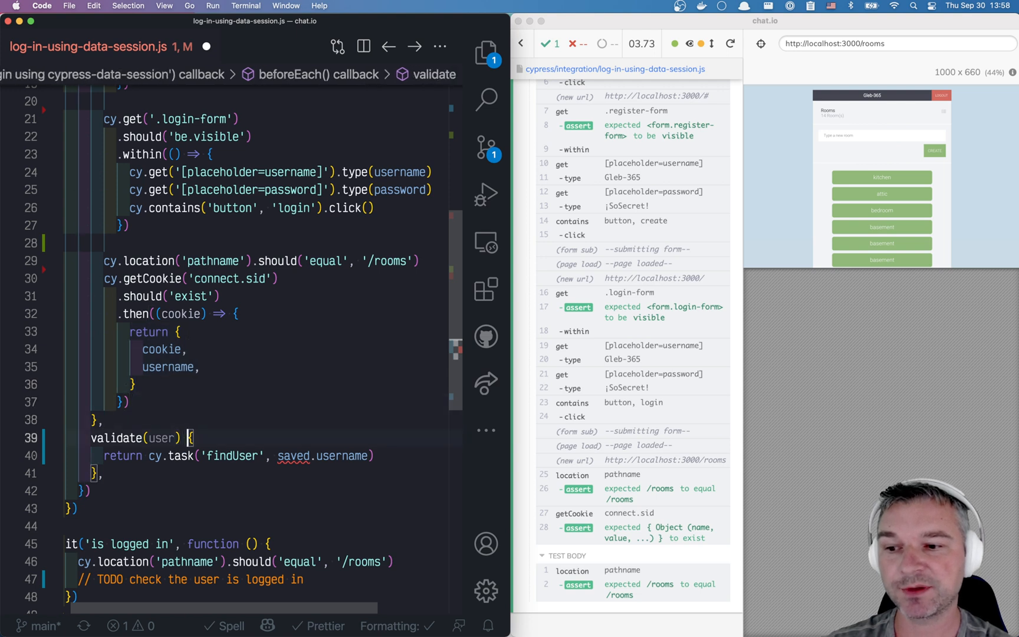
pyautogui.doubleClick(163, 437)
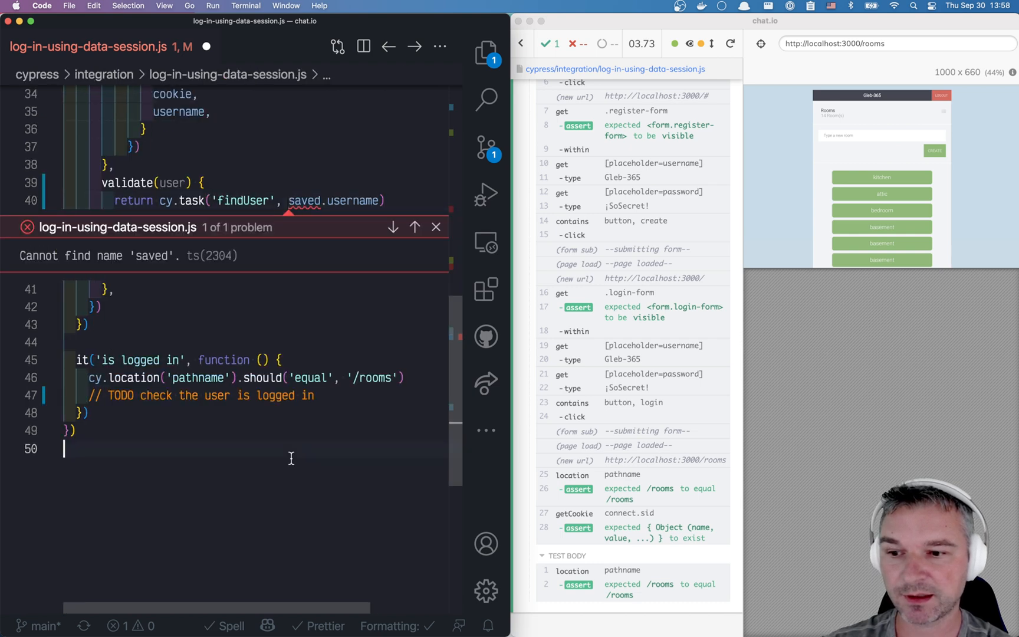
pyautogui.click(435, 227)
pyautogui.write('aved')
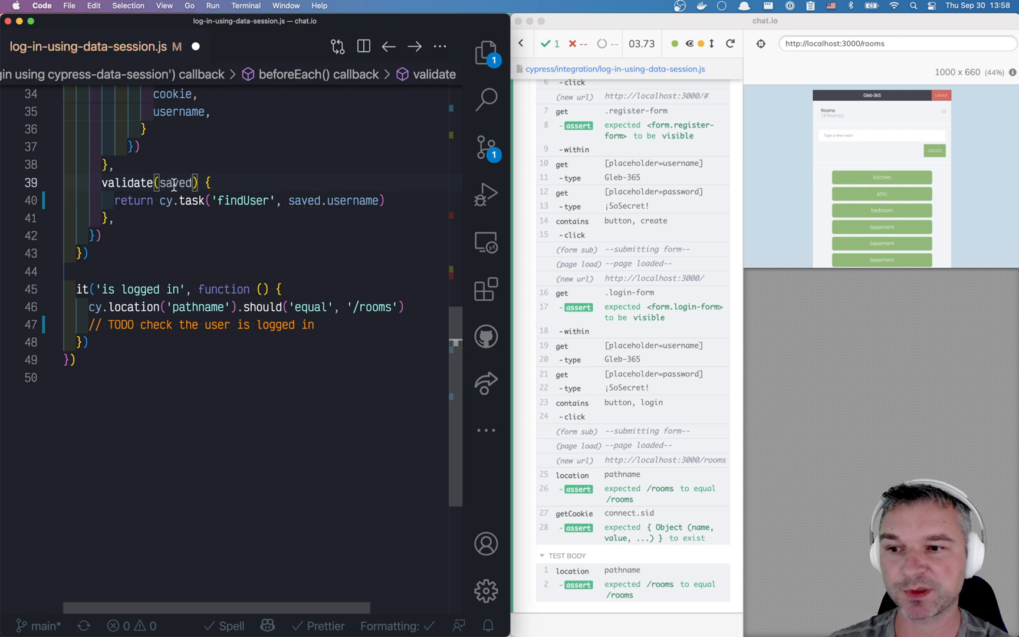
pyautogui.write('.')
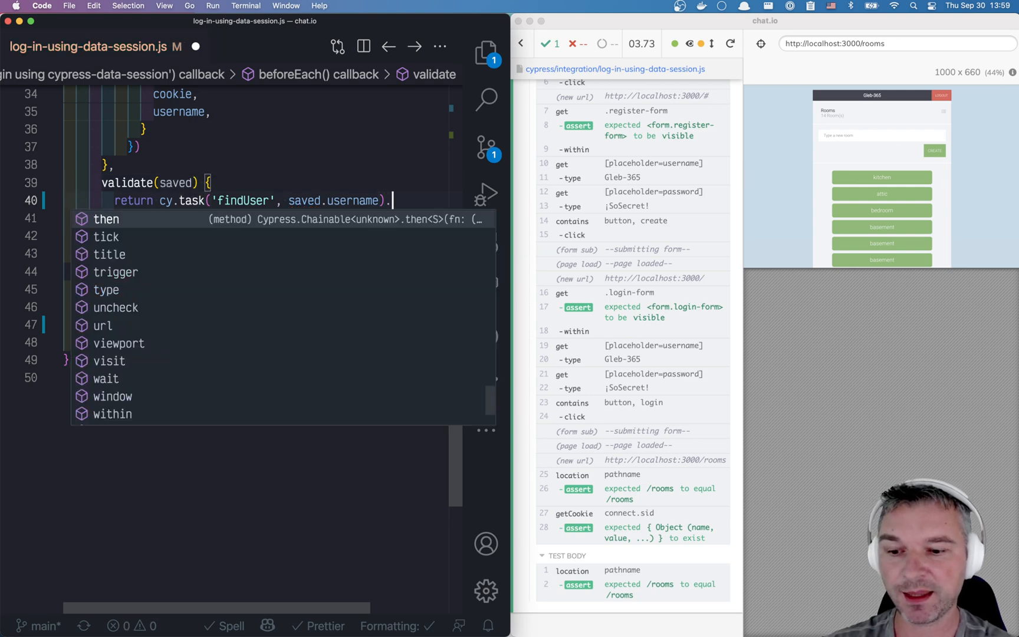
pyautogui.write('then(Boolea')
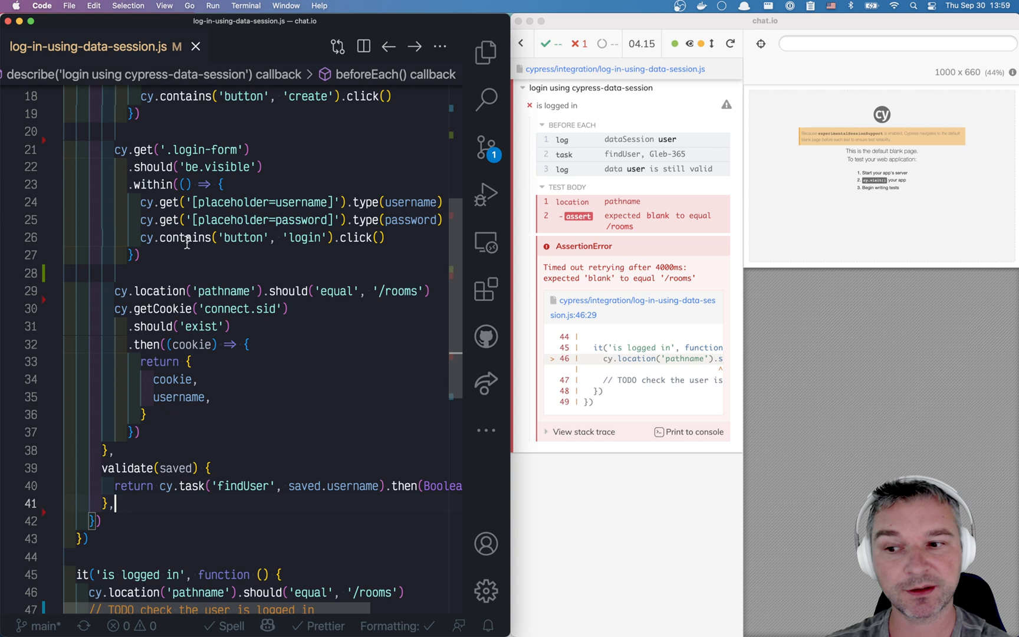
# Step: Add recreate(saved) setting connect.sid from saved.cookie.value and visiting '/rooms'
pyautogui.scroll(-3)
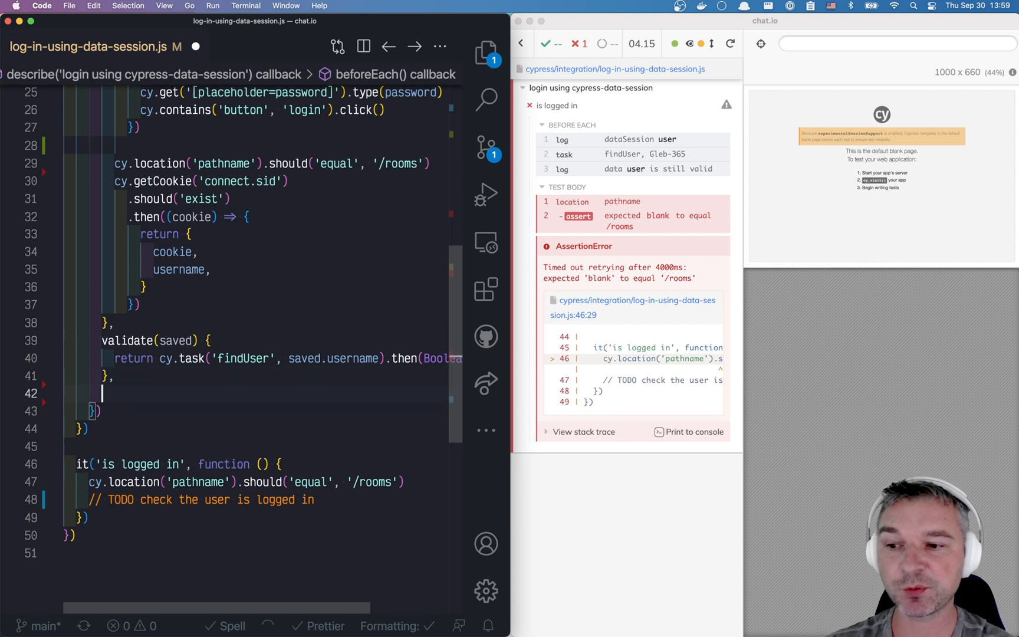
pyautogui.write('recreate()')
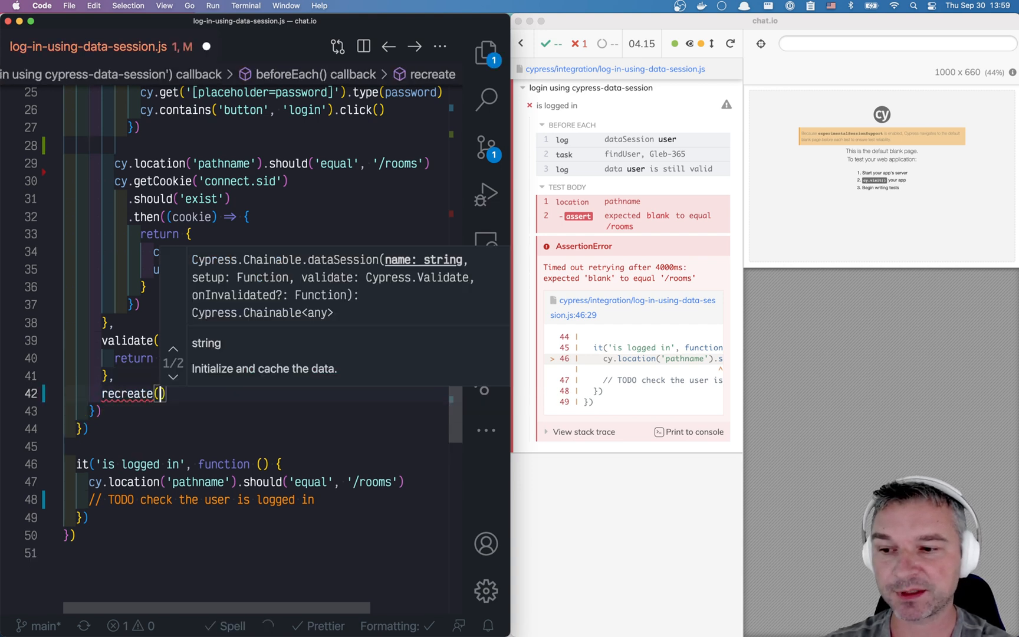
pyautogui.write('saved')
pyautogui.write('c')
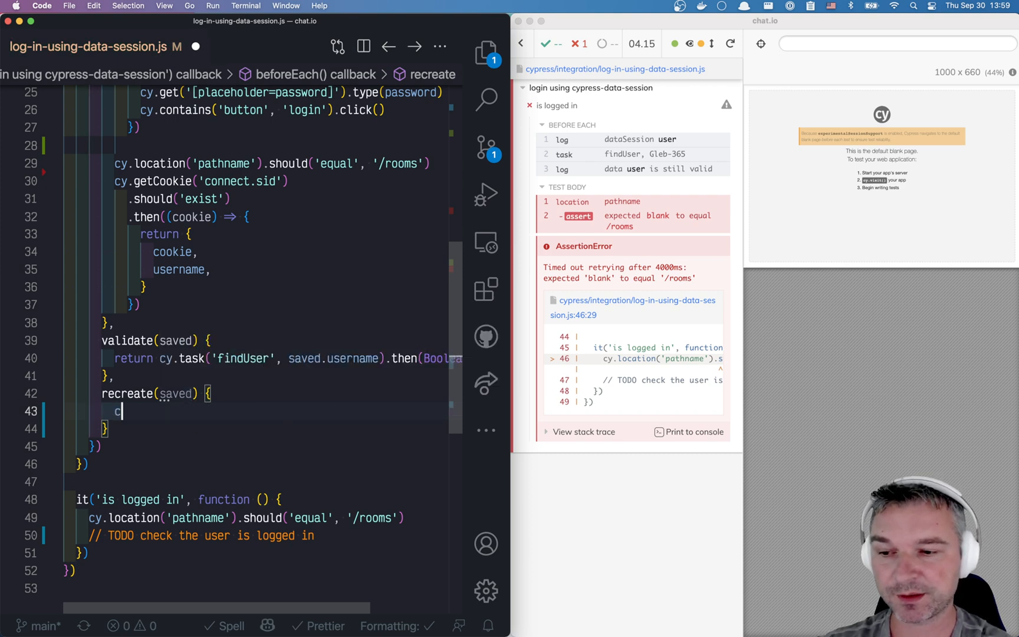
pyautogui.write("y.setCookie('connect.sid', saved.cookie.value")
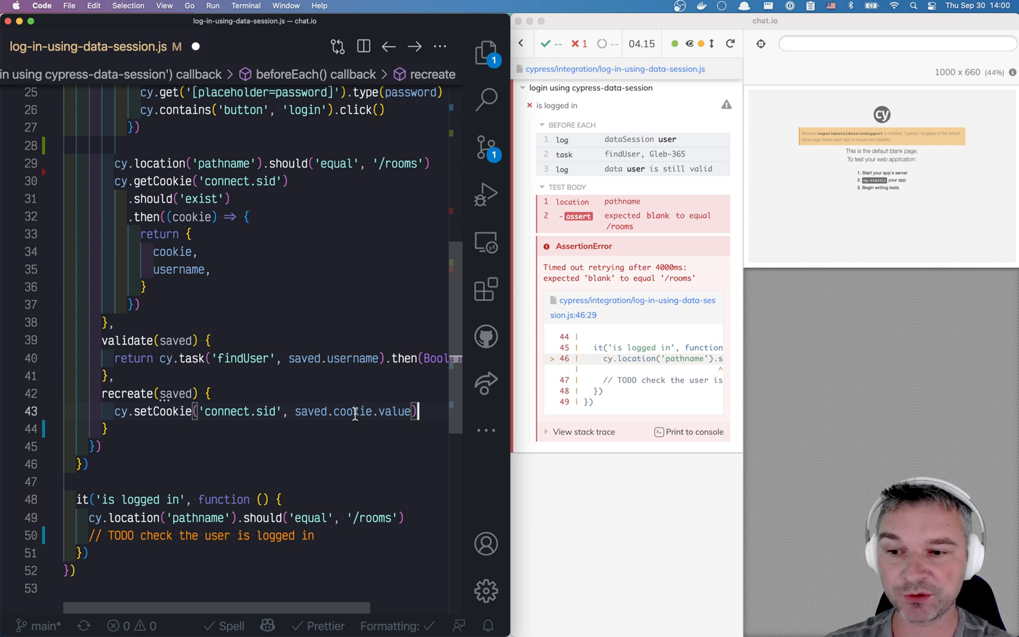
pyautogui.write("cy.visit('/')")
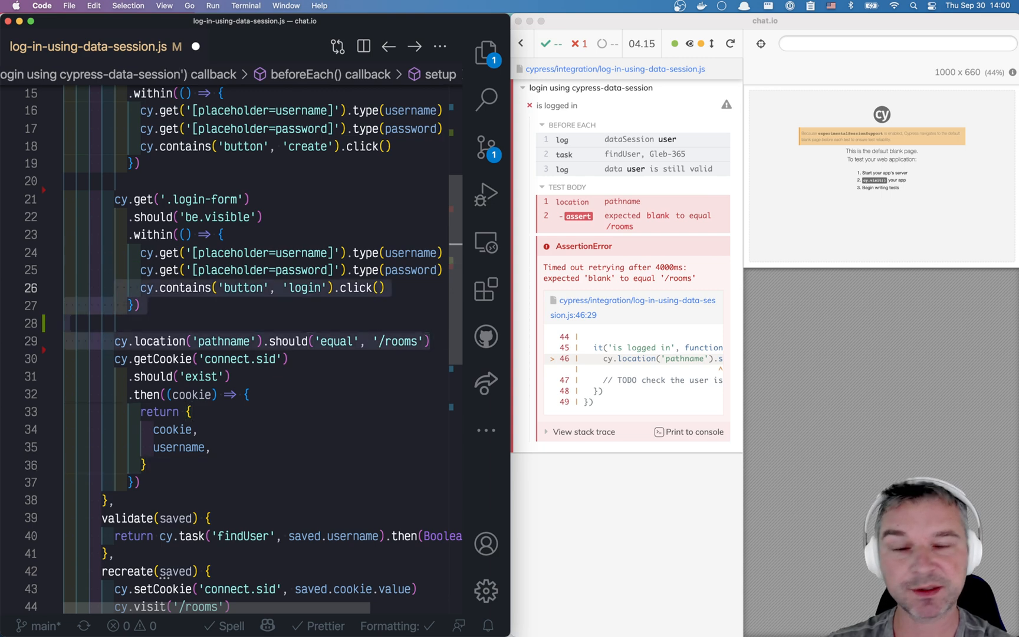
pyautogui.scroll(-3)
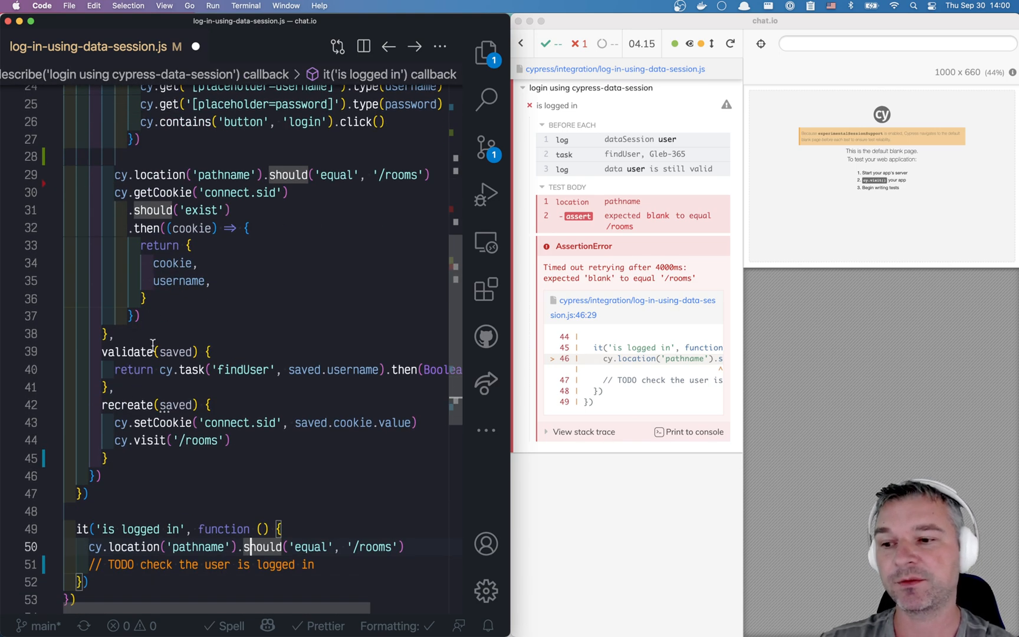
pyautogui.scroll(-3)
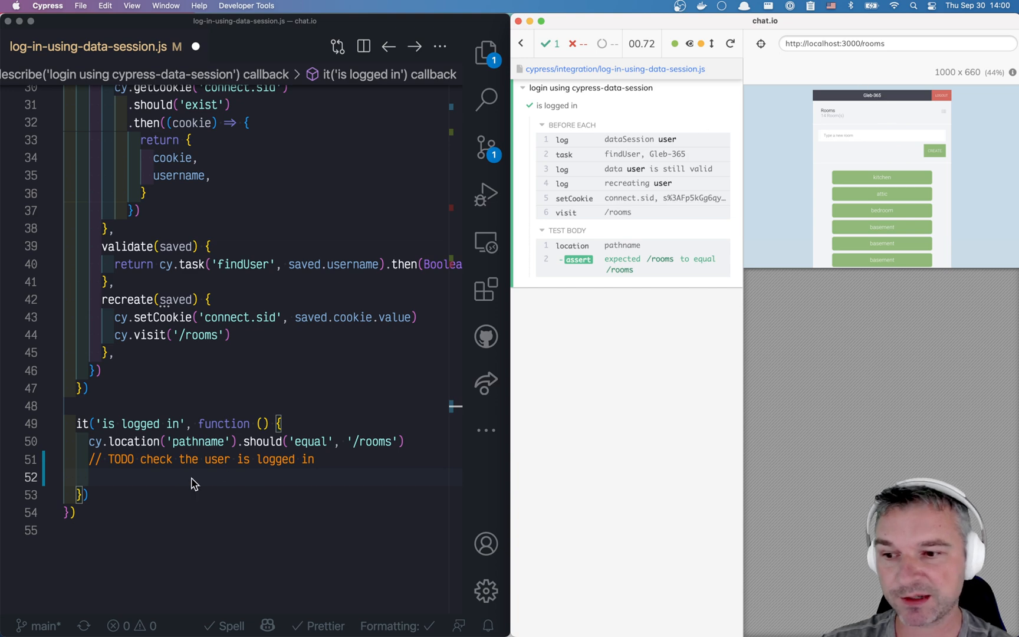
# Step: Assert cy.contains('.user-info', this.user.username) in the 'is logged in' test and check the passing rerun
pyautogui.write("cy.contains('.user-info")
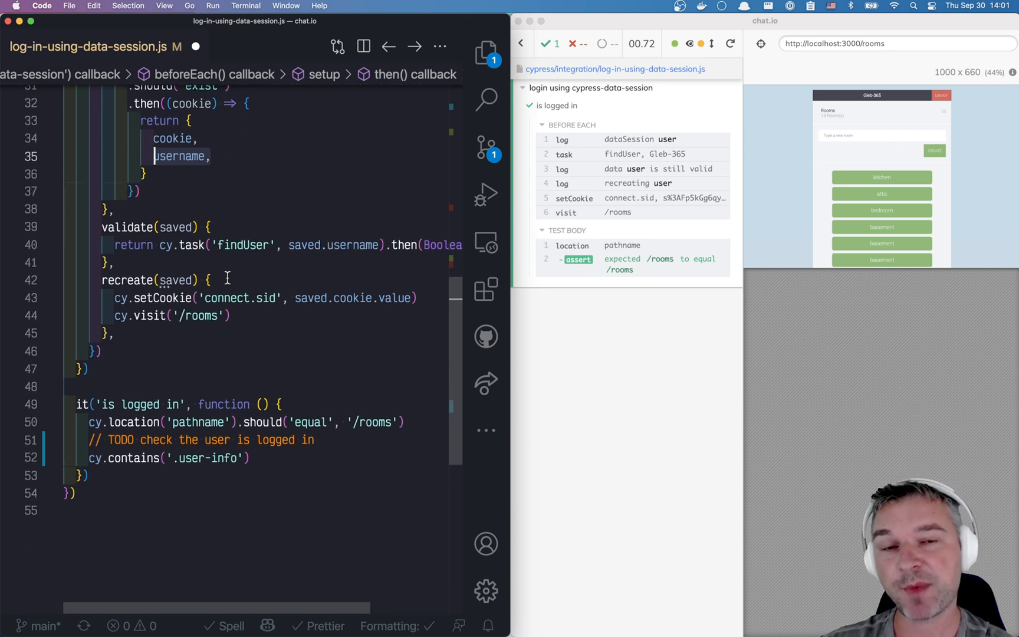
pyautogui.scroll(-3)
pyautogui.write(', this.')
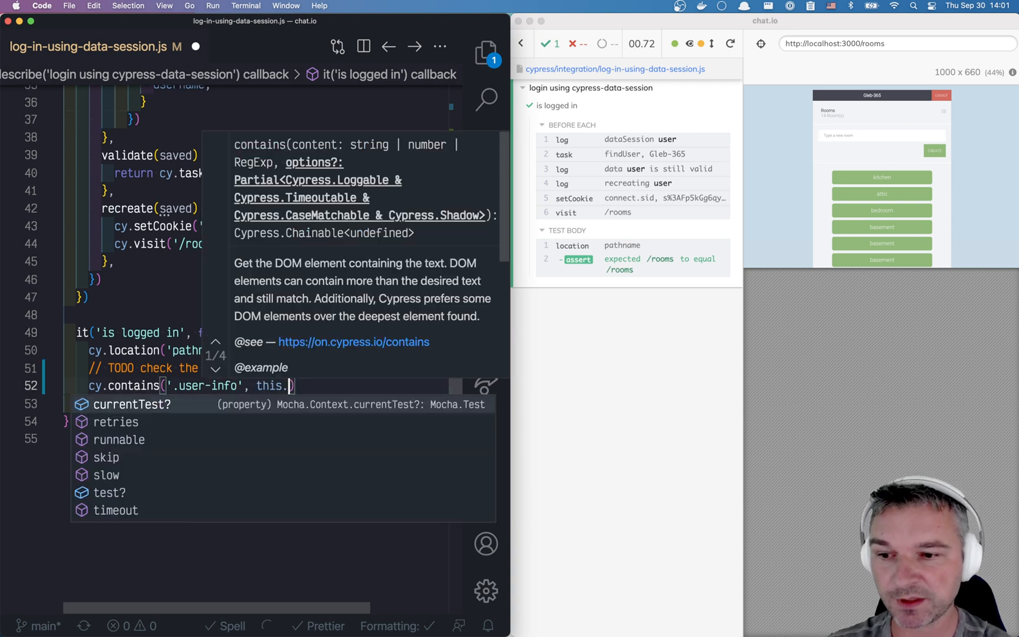
pyautogui.write('user.username')
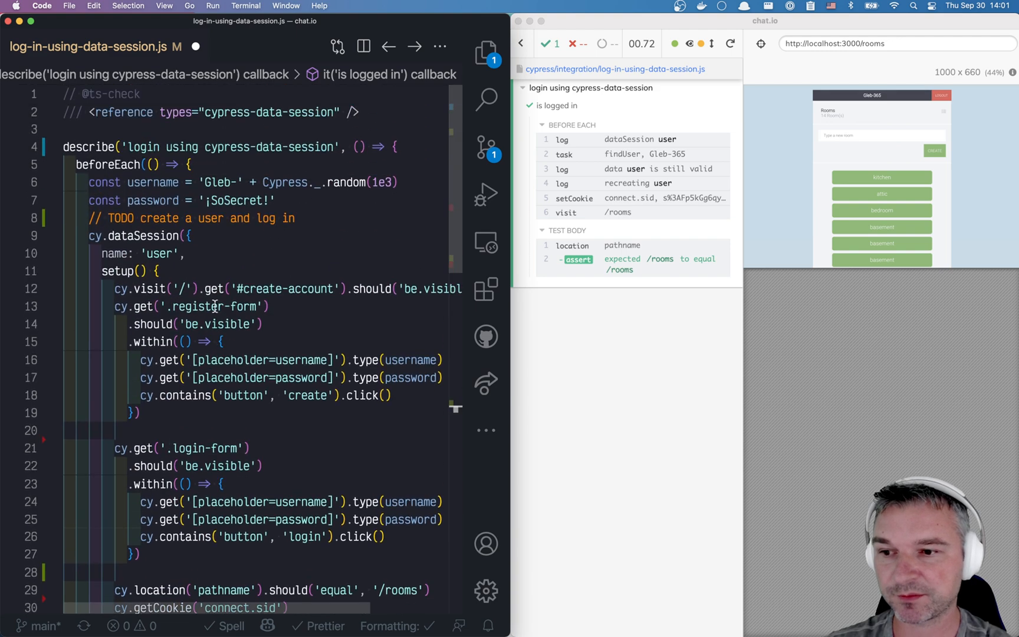
pyautogui.scroll(-3)
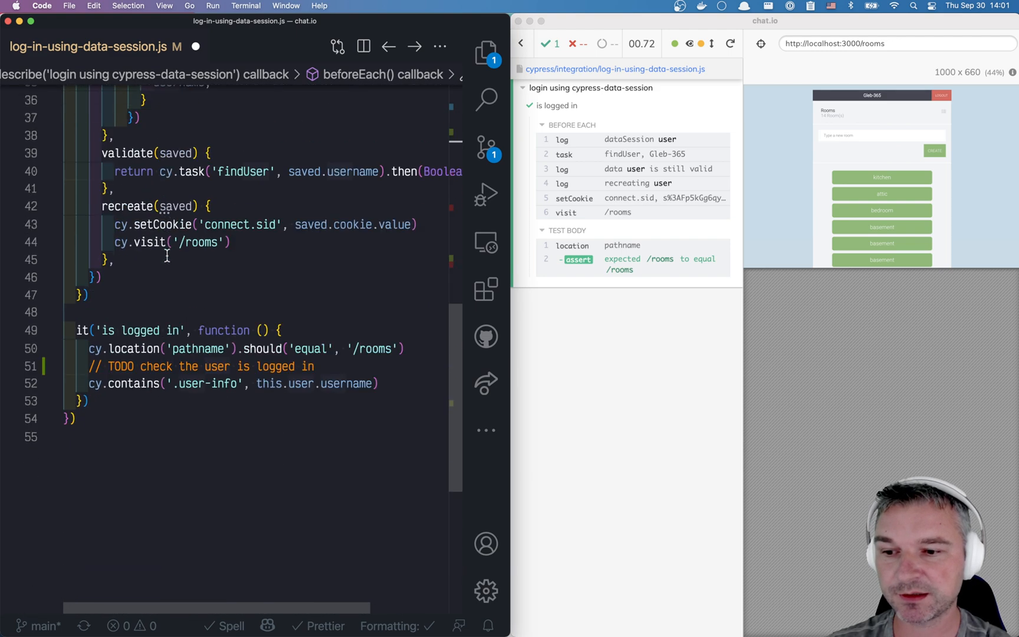
pyautogui.doubleClick(343, 383)
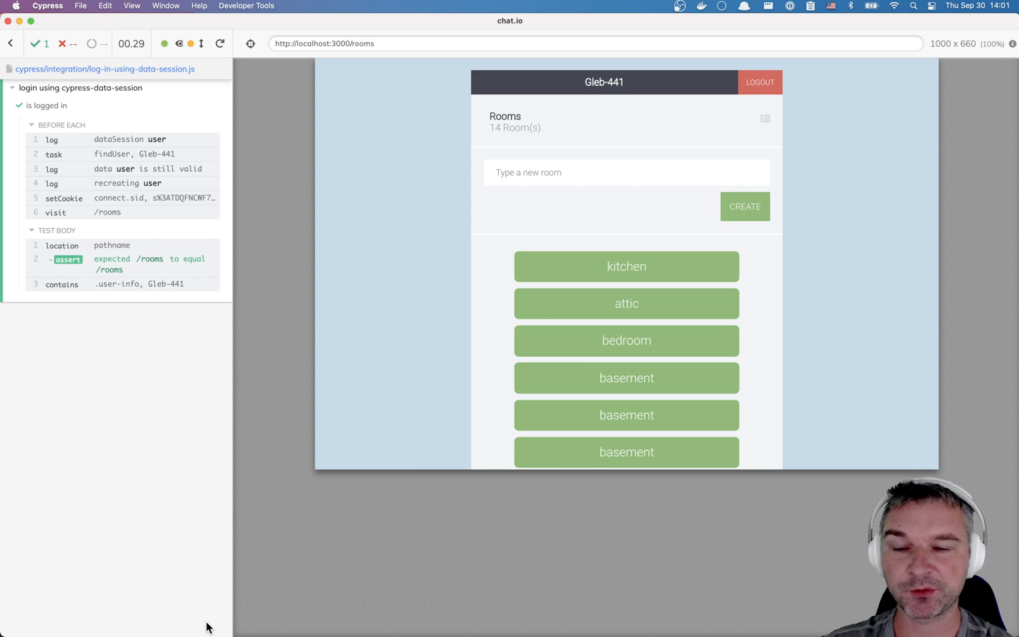
# Step: Switch from the Cypress runner back to the spec's beforeEach in VS Code
pyautogui.press('cmd+tab')
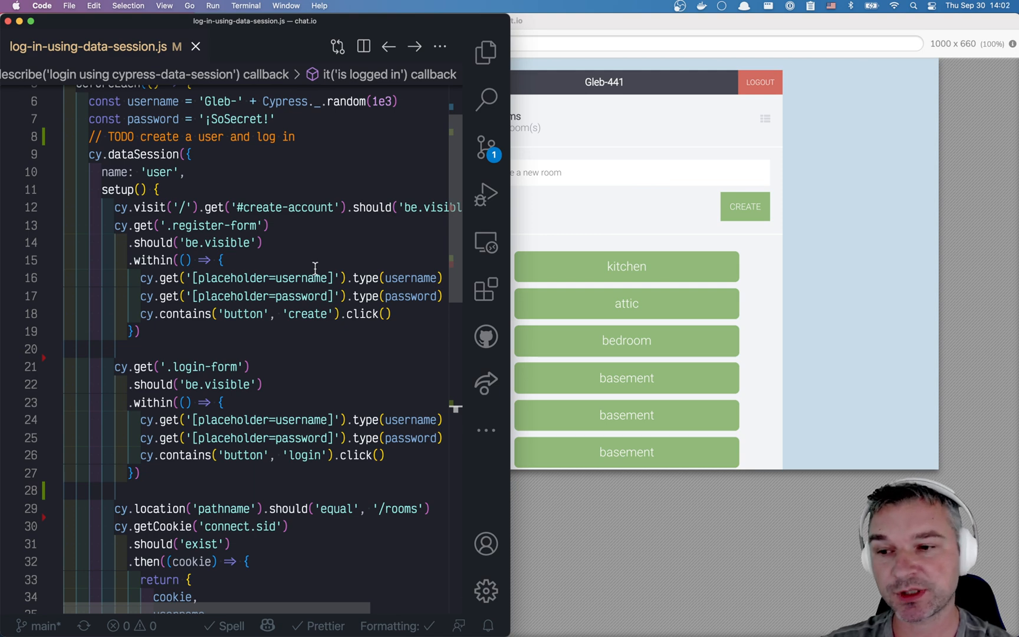
# Step: Add shareAcrossSpecs: true to the dataSession options and confirm the rerun passes for Gleb-282
pyautogui.scroll(-3)
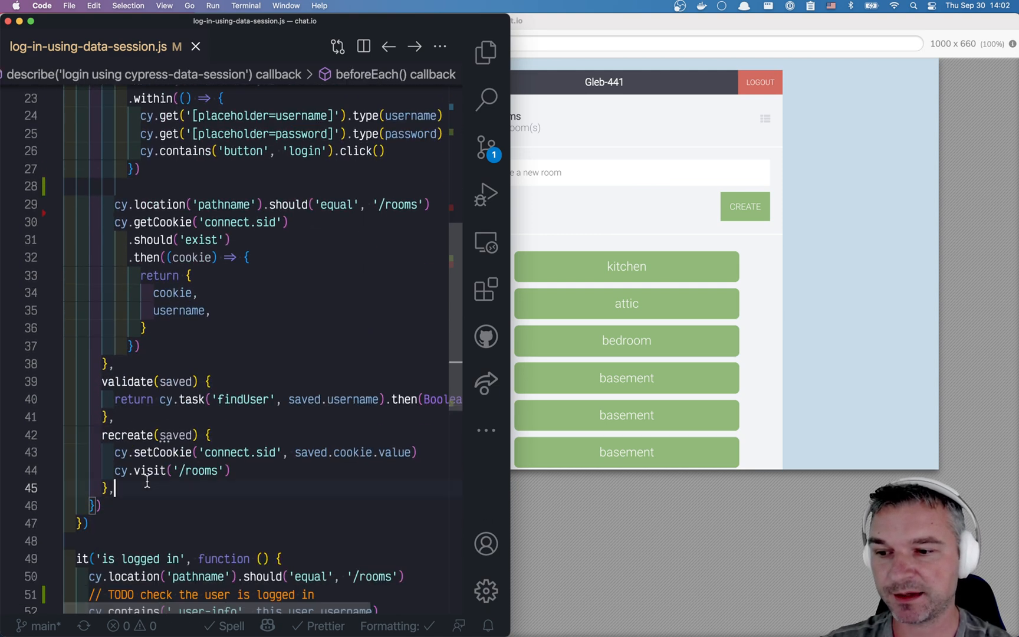
pyautogui.write('shareAcrossSpecs: true,')
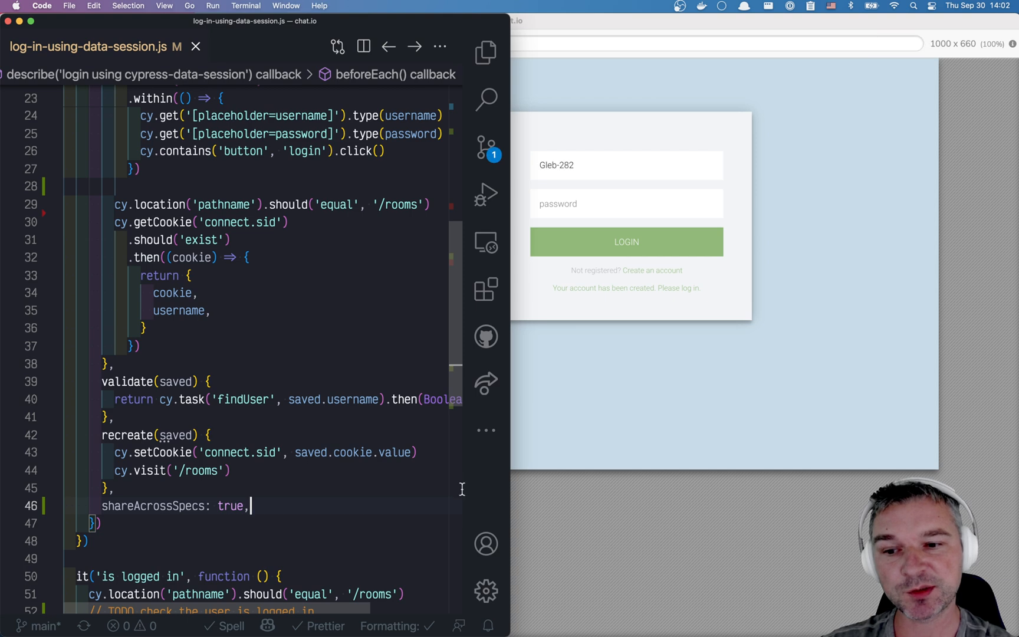
pyautogui.click(624, 242)
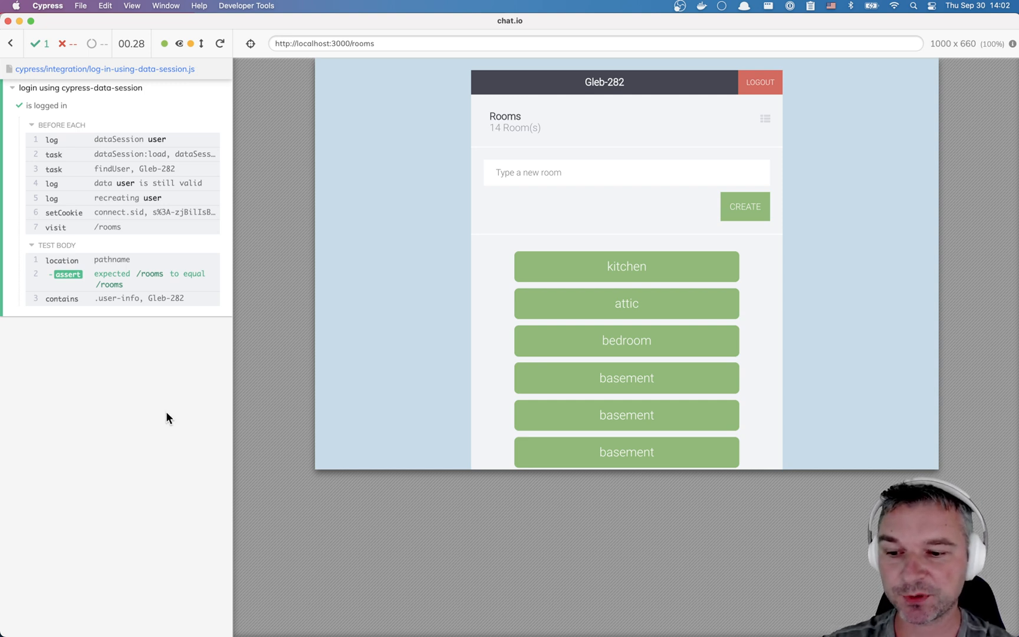
pyautogui.click(625, 173)
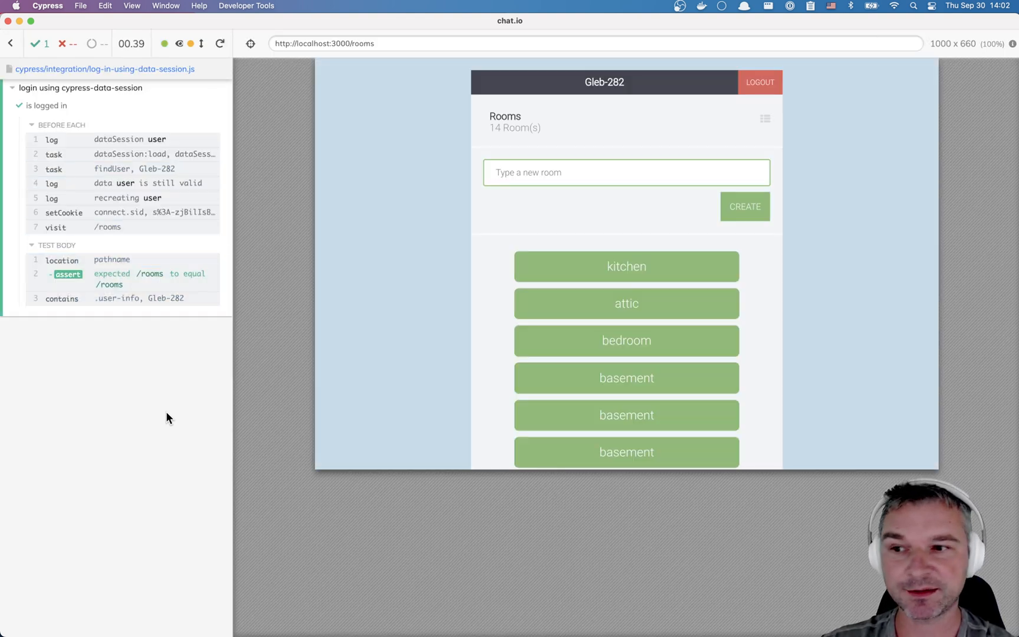